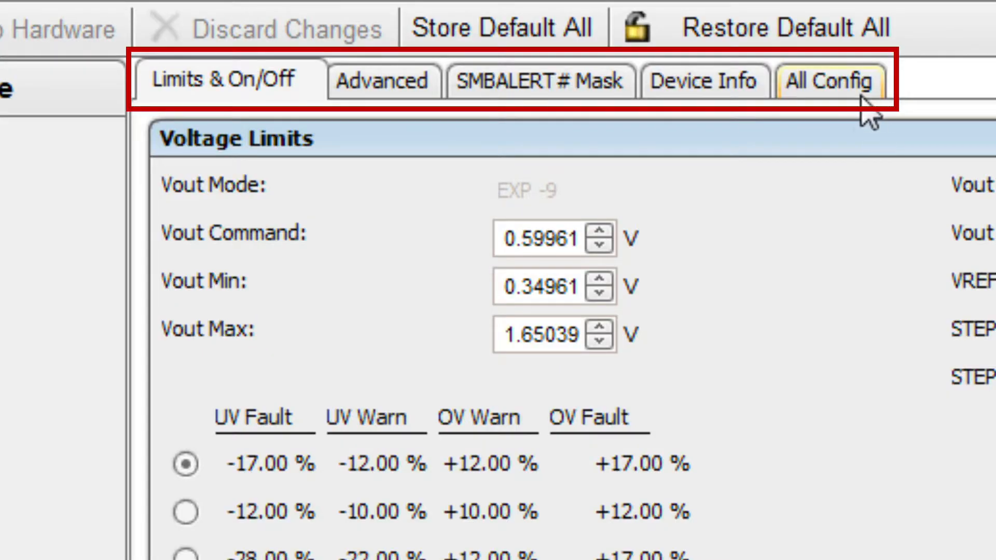
mouse_move(805, 101)
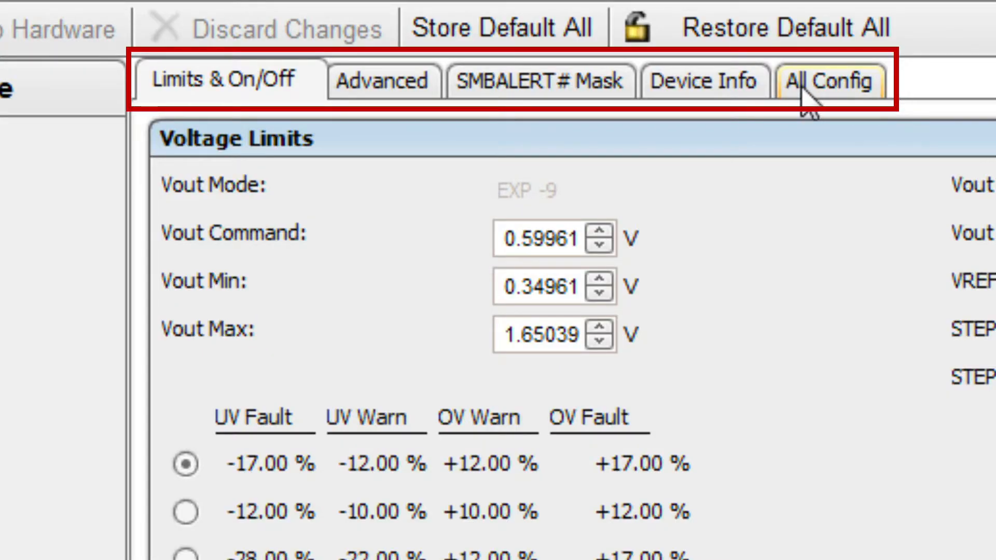
Enter 1.00000 V as the Vout Command on the Limits & On/Off page
click(225, 81)
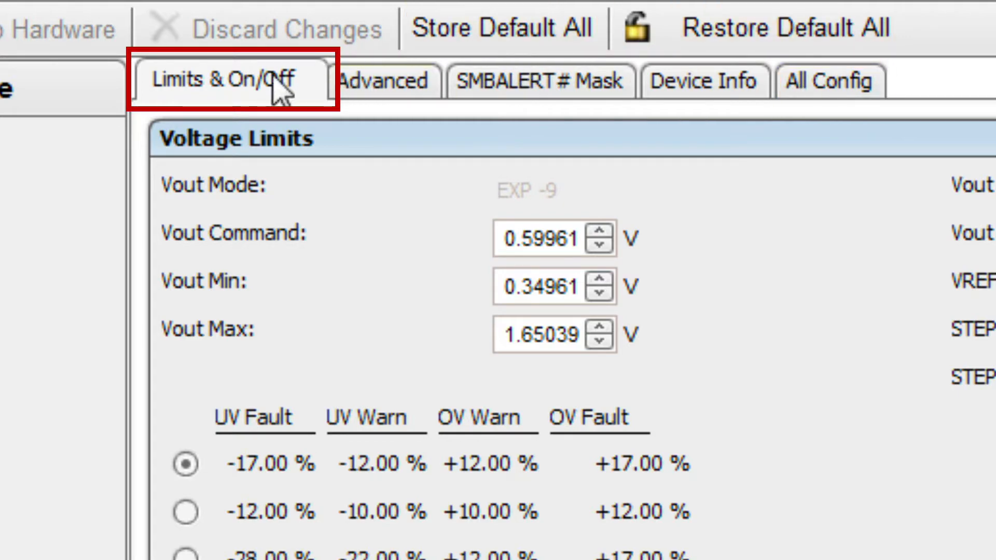
click(112, 514)
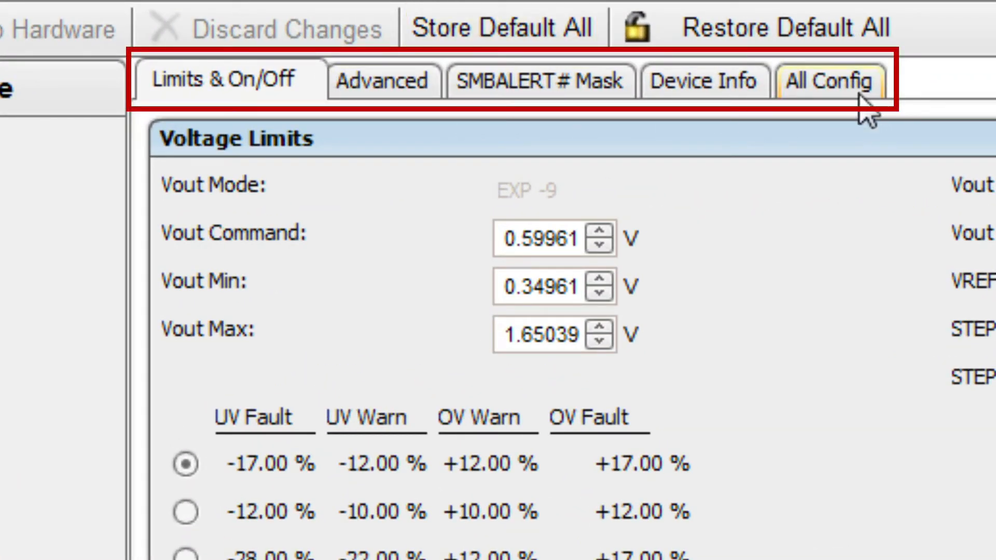
mouse_move(790, 29)
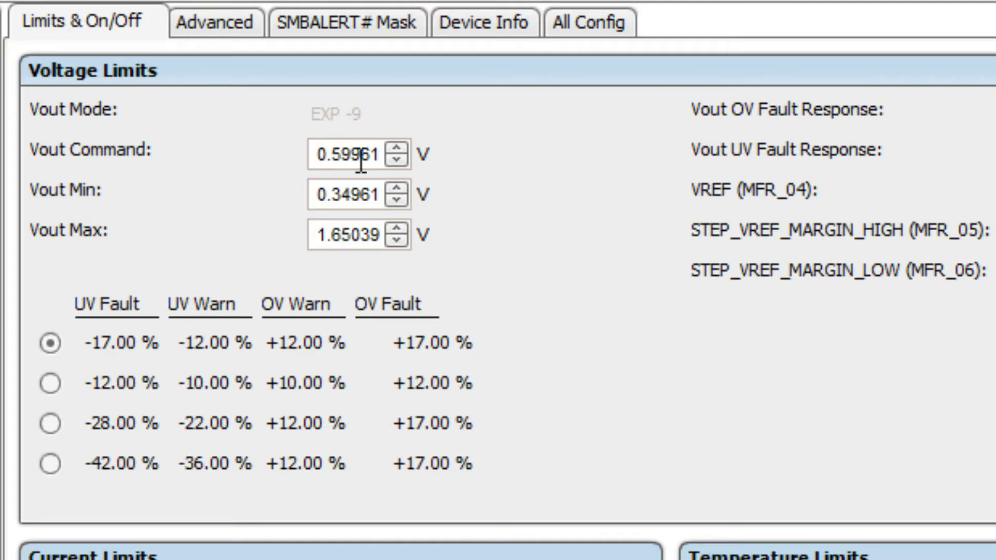
text(1.00000)
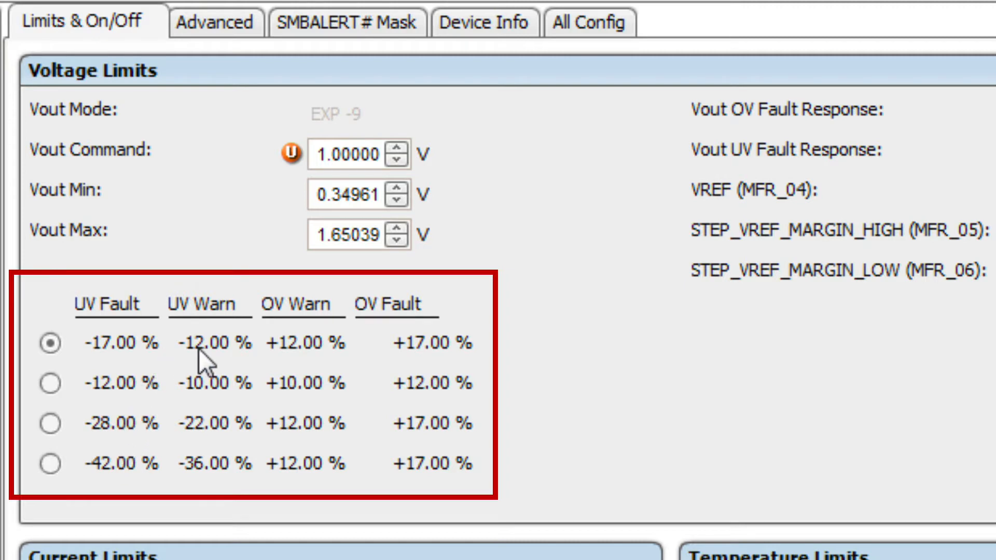
mouse_move(524, 368)
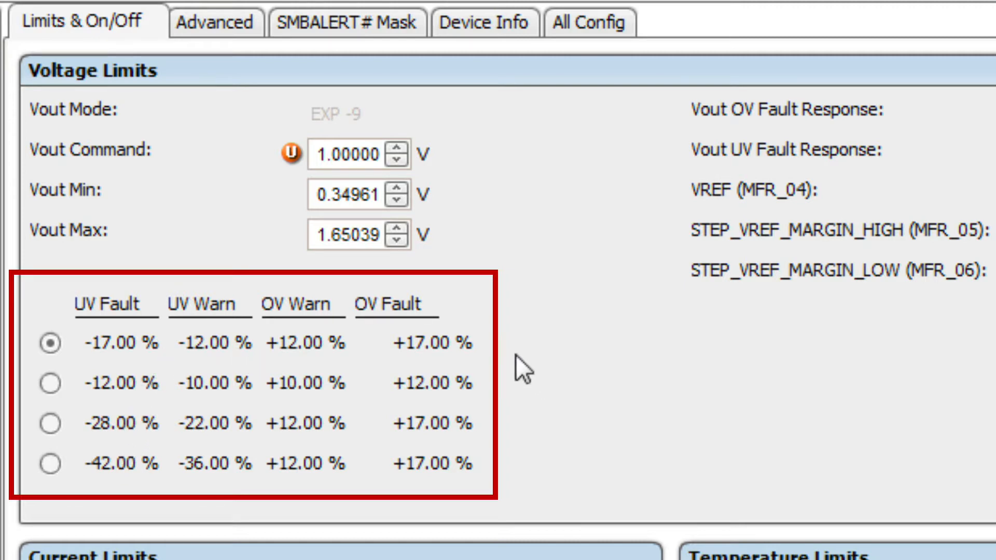
click(340, 153)
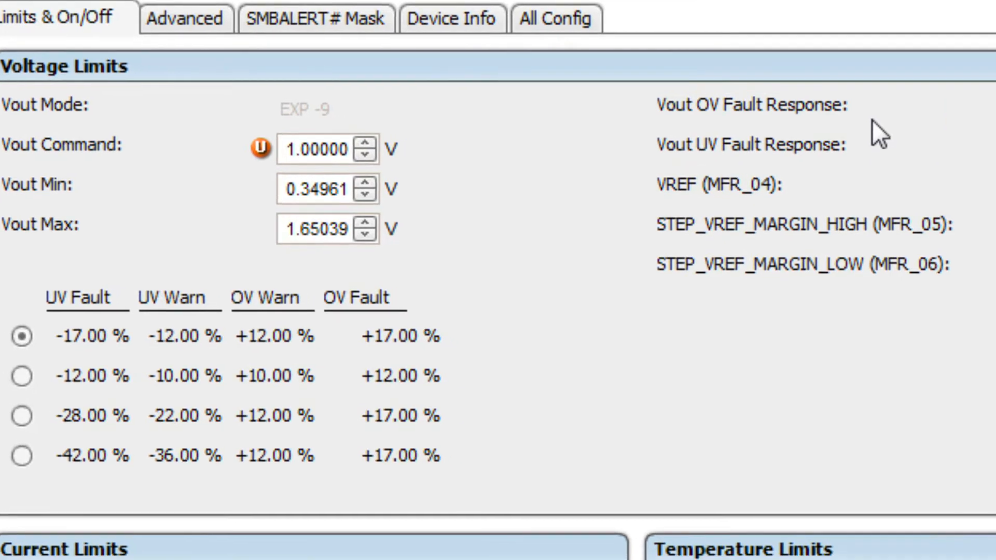
click(456, 27)
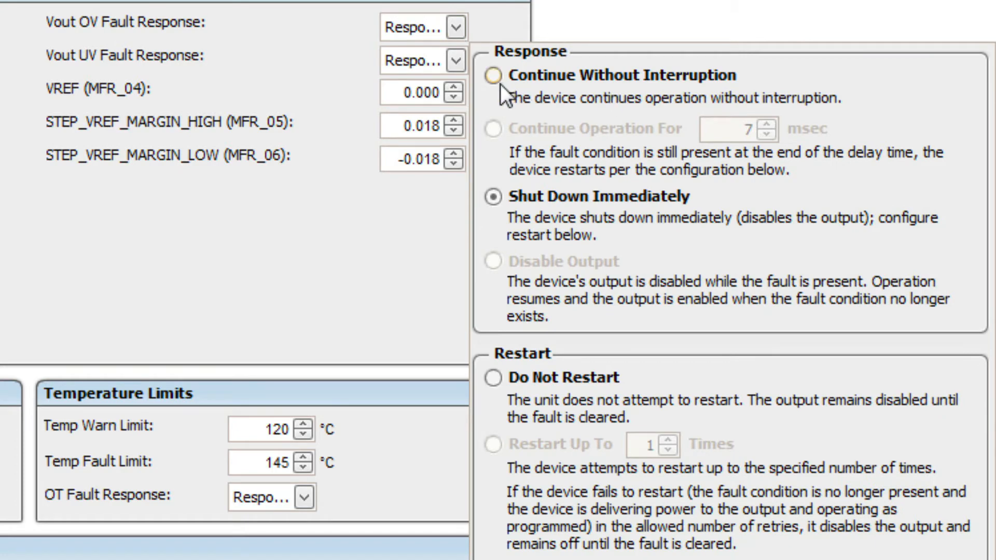
Set Vout OV Fault Response to Continue Without Interruption
click(495, 75)
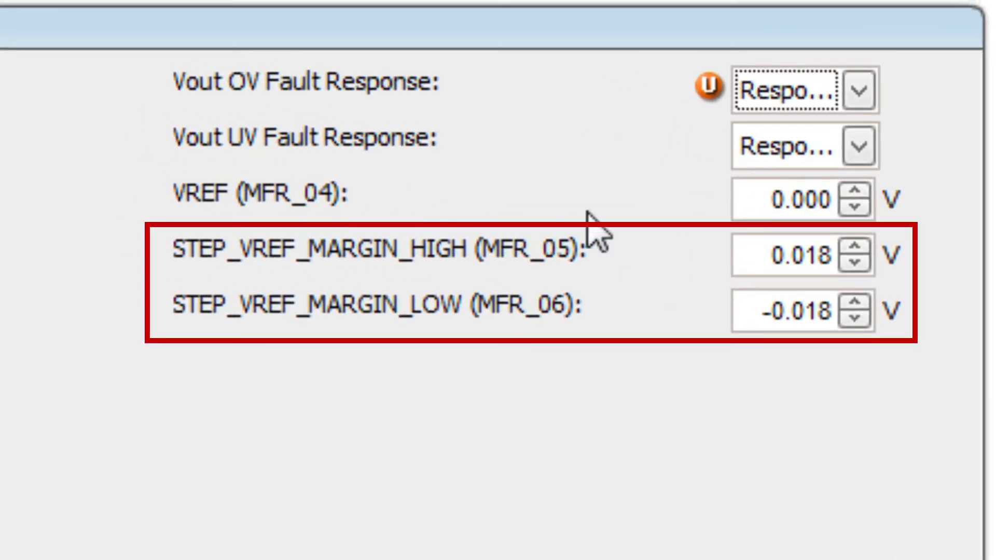
mouse_move(633, 316)
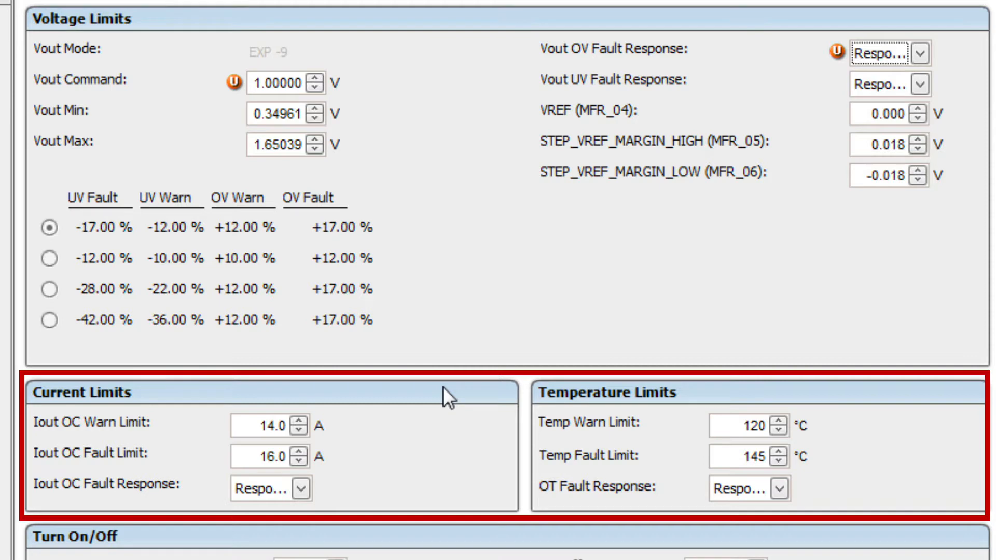
Set Iout OC Warn Limit to 12.0 A and Iout OC Fault Limit to 15.0 A under Current Limits
scroll(down, 3)
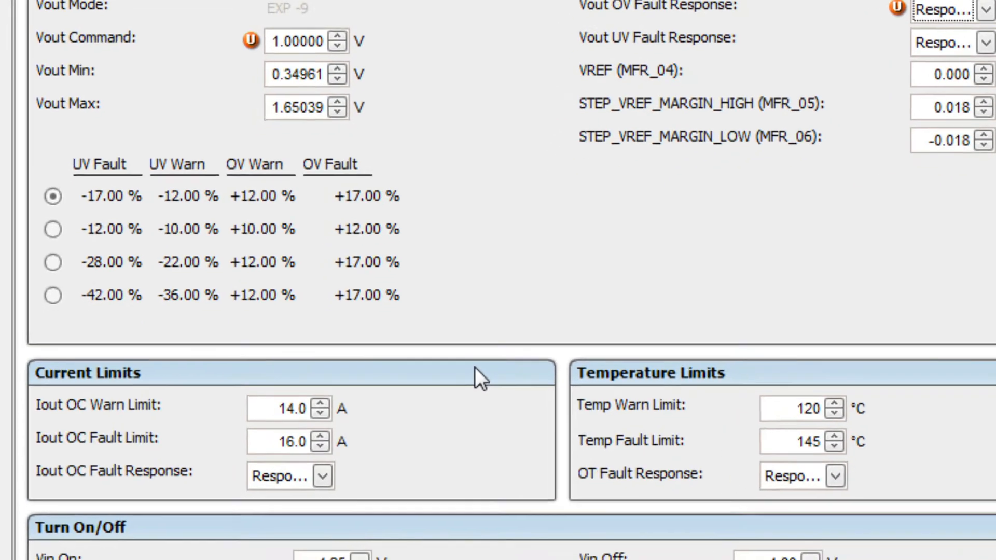
scroll(down, 3)
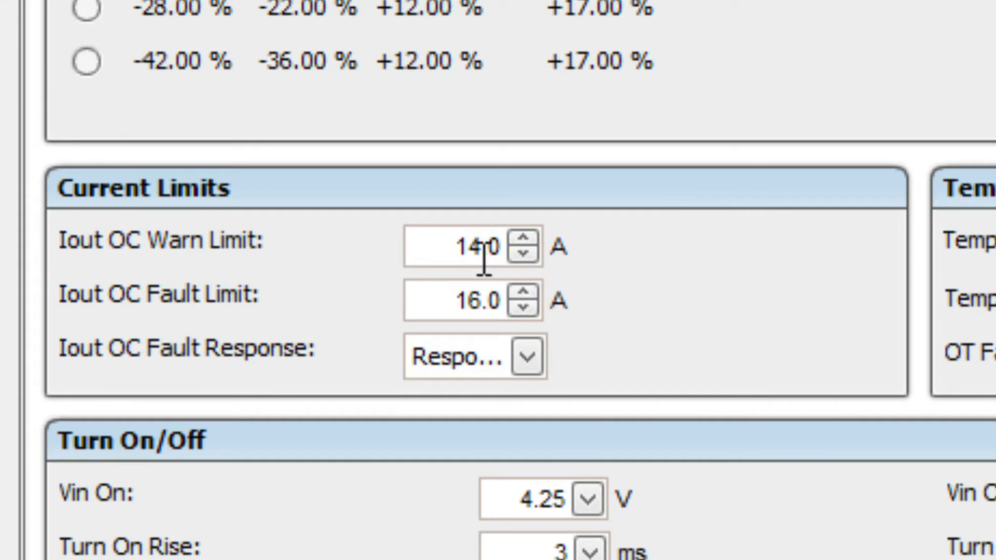
text(1.0)
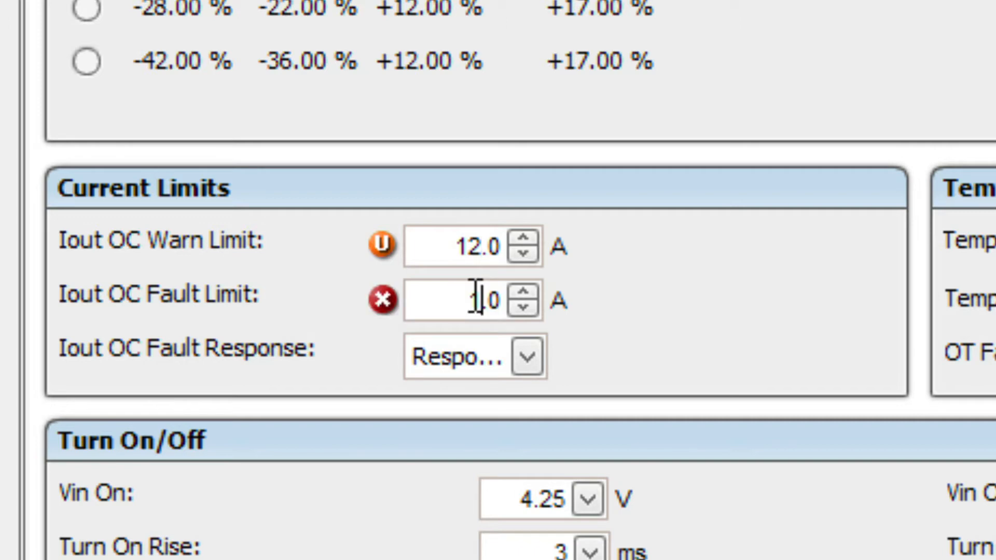
text(15.0)
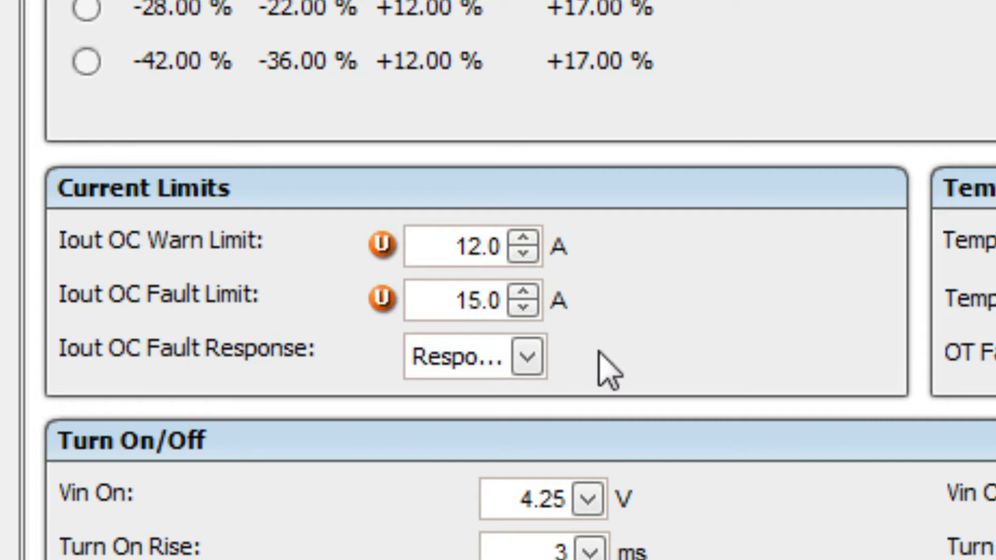
scroll(down, 3)
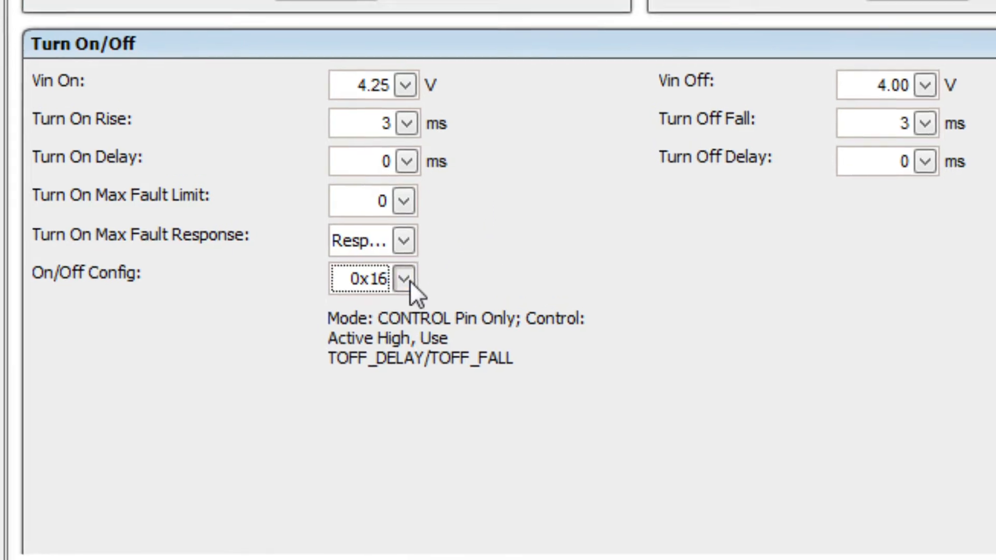
Set On/Off Config to Always Converting
click(406, 277)
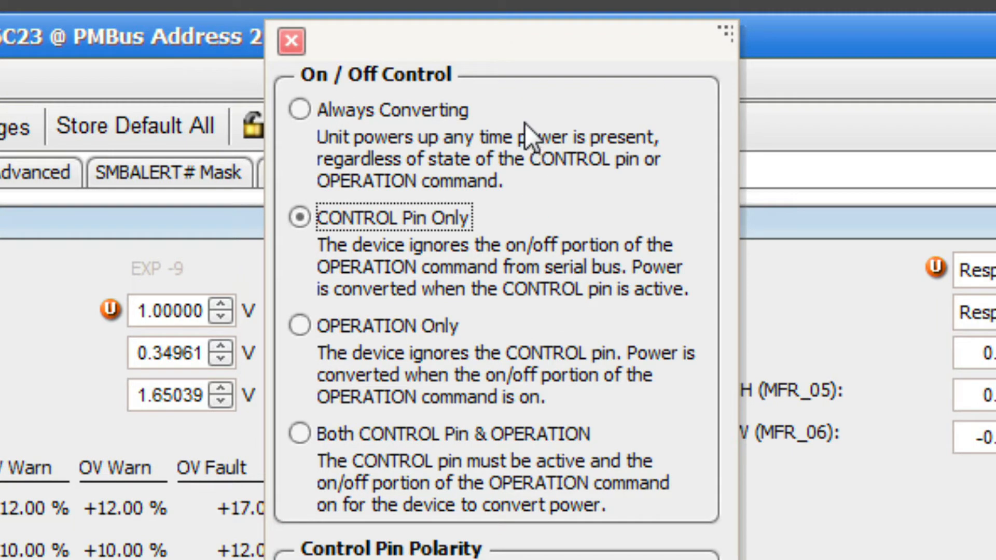
mouse_move(299, 107)
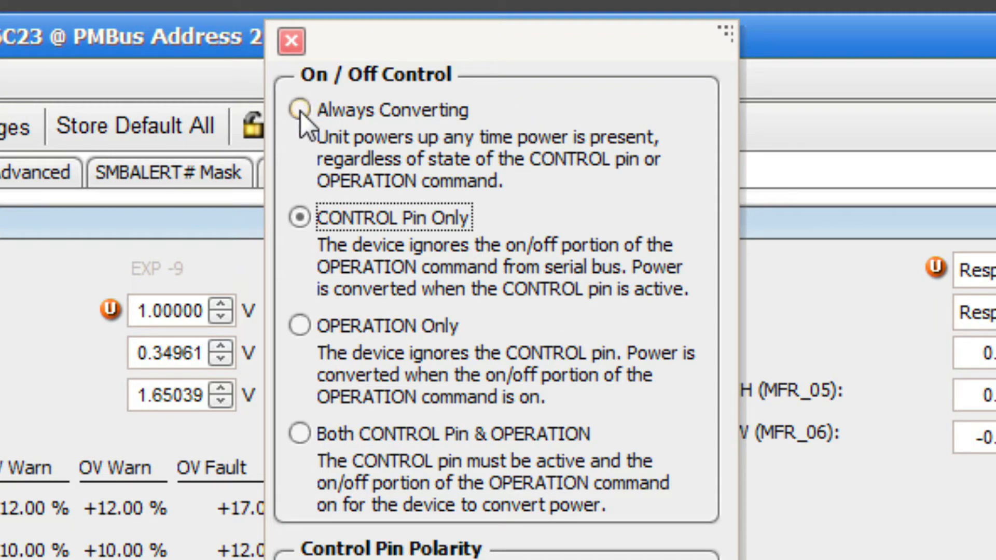
click(298, 110)
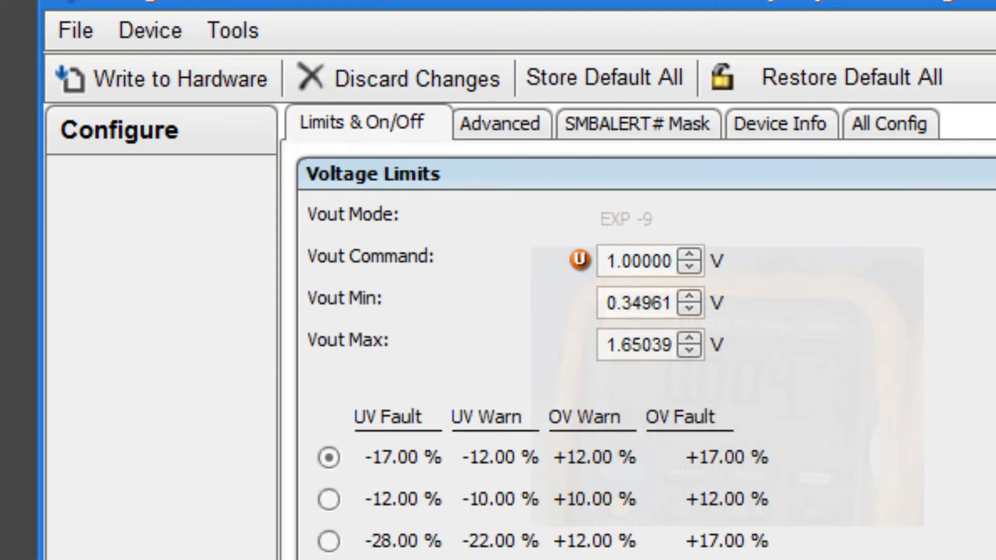
Write the pending settings to hardware and start Store Default All to NVM
click(159, 78)
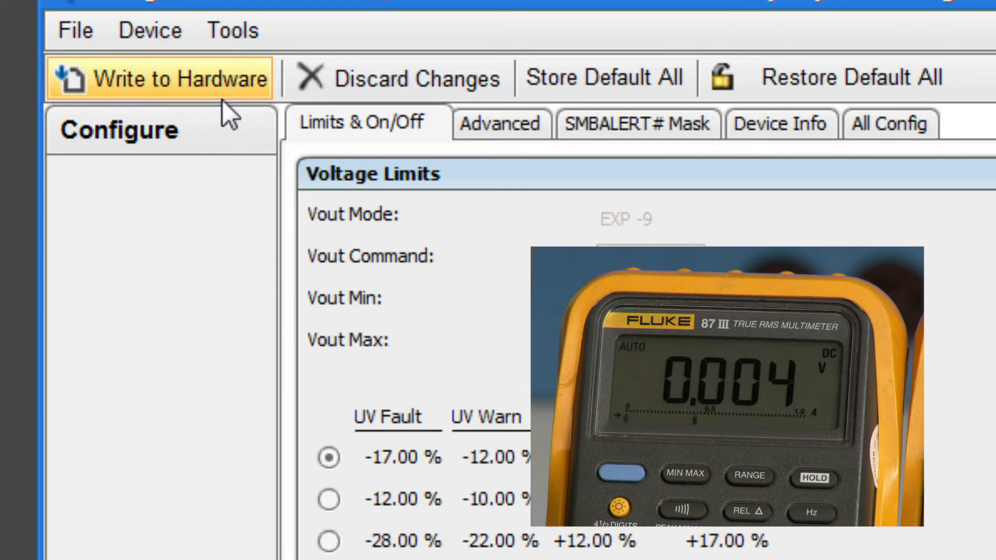
click(159, 78)
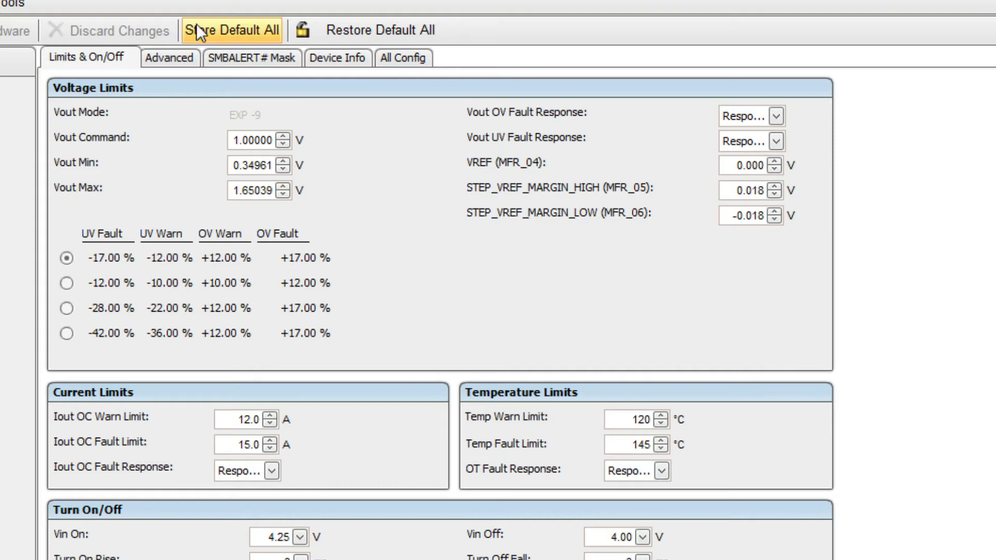
click(231, 31)
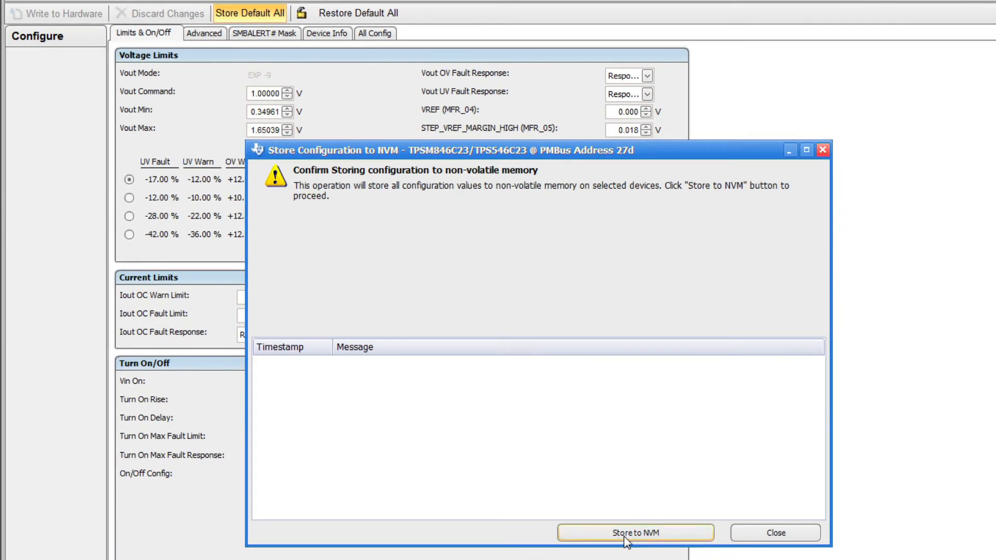
Confirm Store to NVM in the Store Configuration to NVM dialog
click(635, 532)
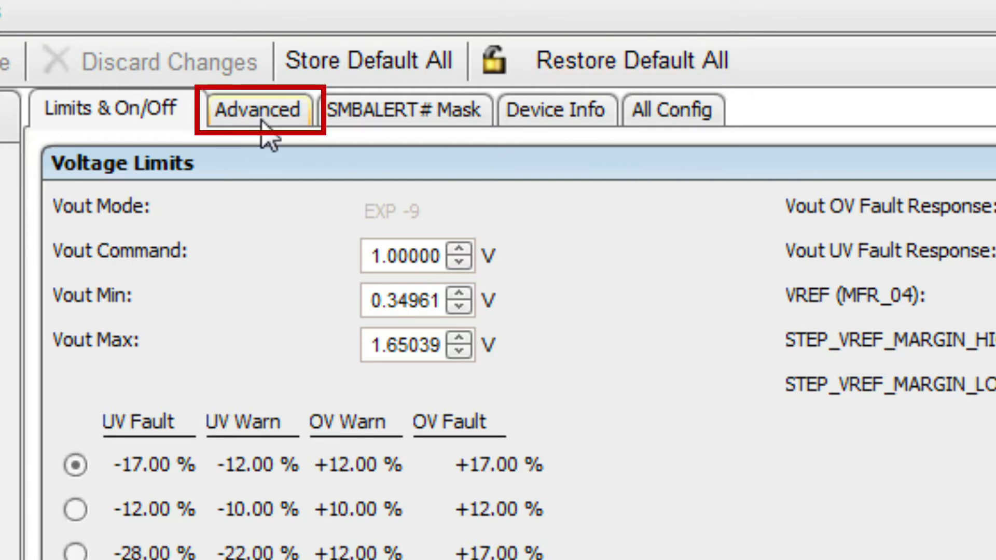
Review MFR_21 and MFR_32 on the Advanced page, then head to All Config
click(258, 109)
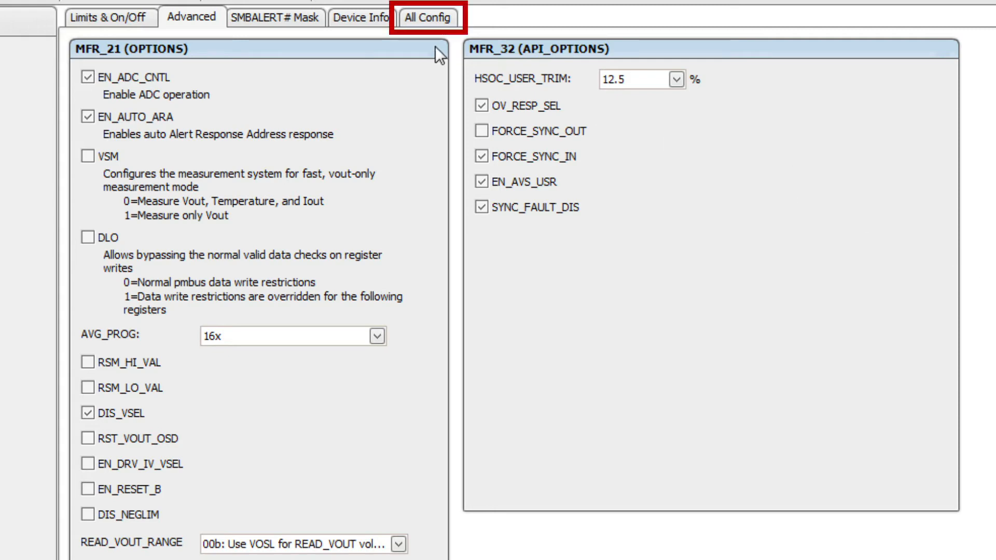
click(427, 16)
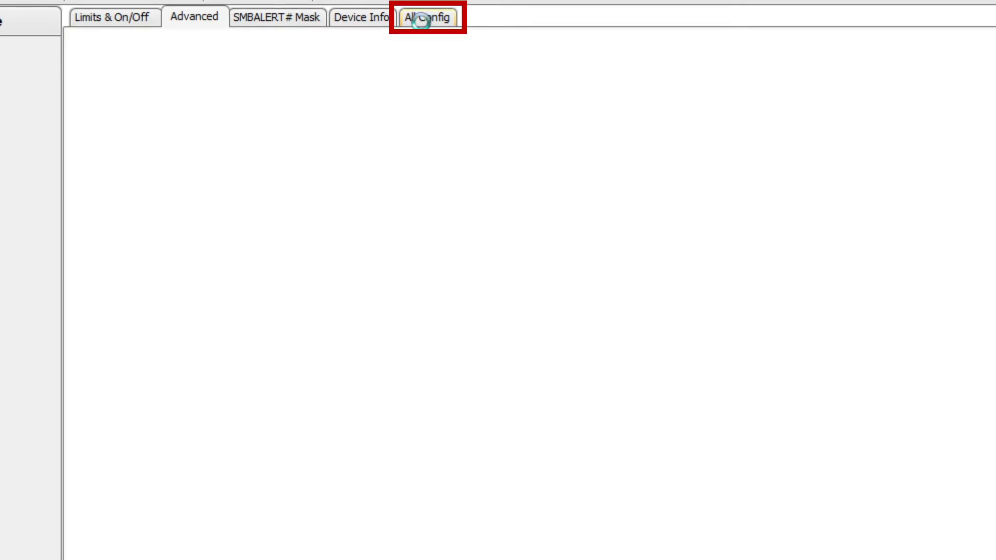
Load the All Config list showing Command, Code, Value/Edit and Hex/Edit columns
click(425, 16)
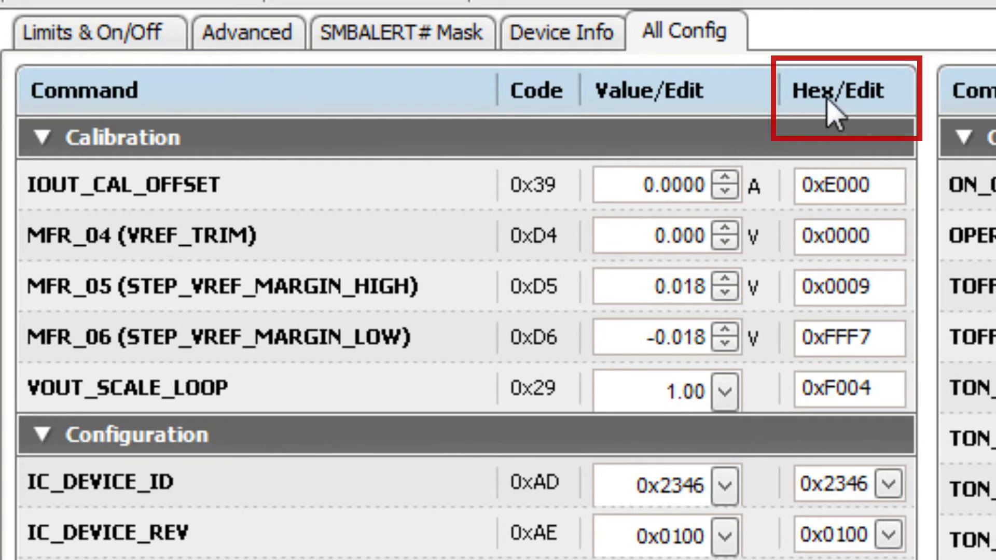
mouse_move(401, 33)
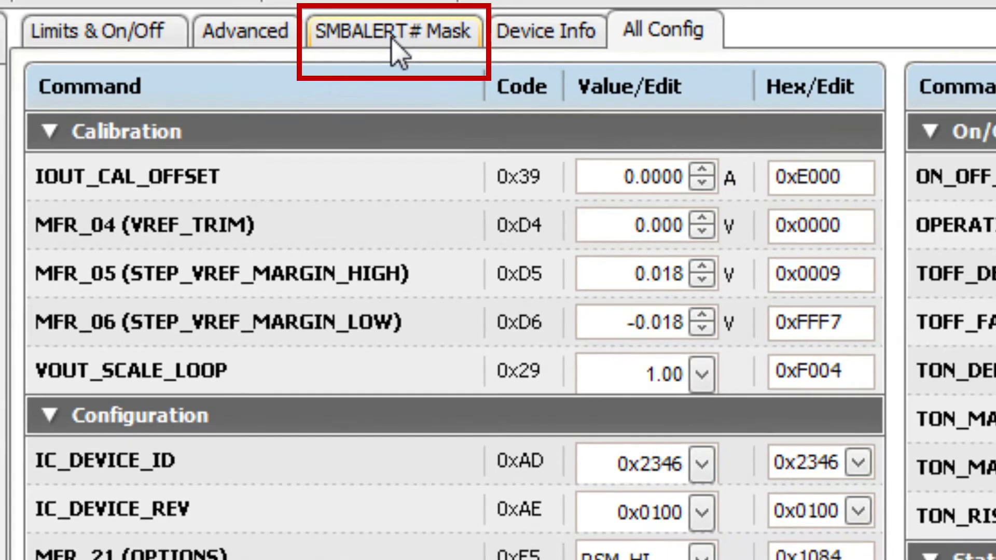
Review the SMBALERT# Mask status bits, then head to the Monitor area
click(380, 36)
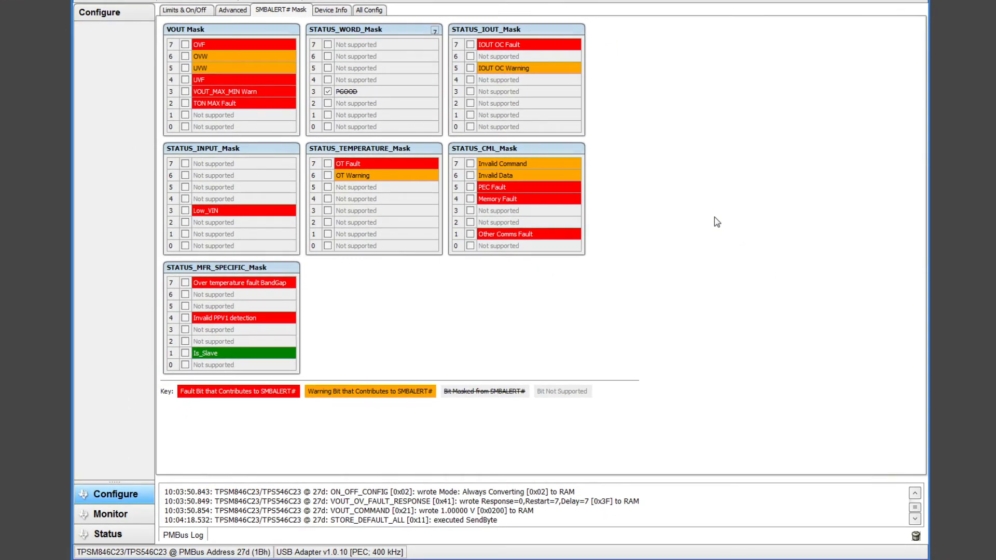
click(112, 513)
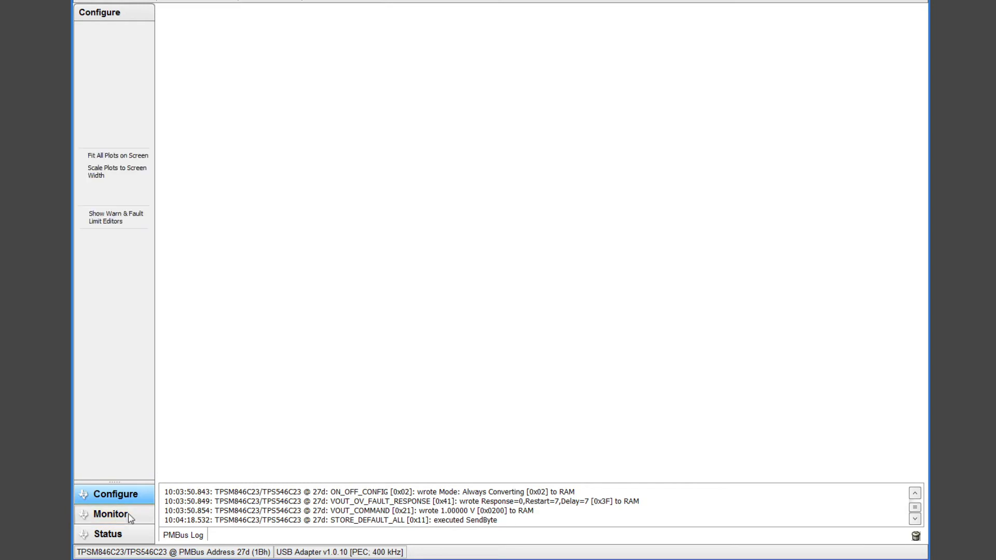
Watch live Vout, Iout, Pout and Temperature plots with status registers and lines
click(109, 513)
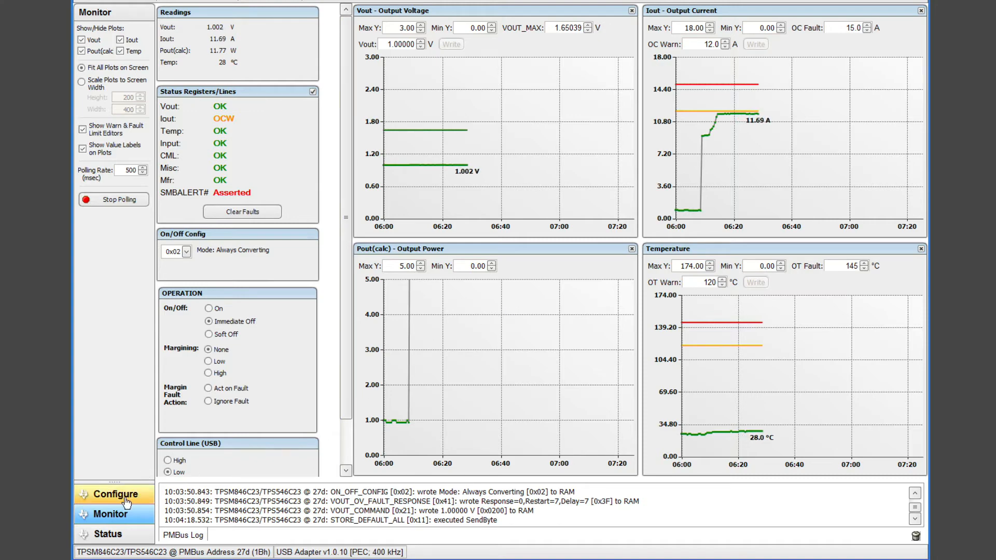
Mask bit 5 IOUT OC Warning in STATUS_IOUT_Mask so it no longer triggers SMBALERT#
click(115, 493)
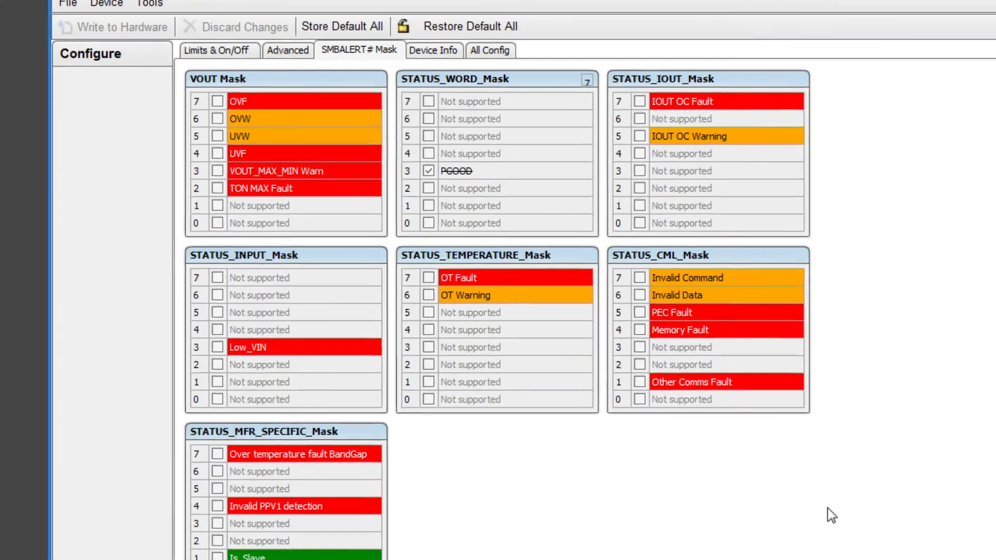
mouse_move(745, 157)
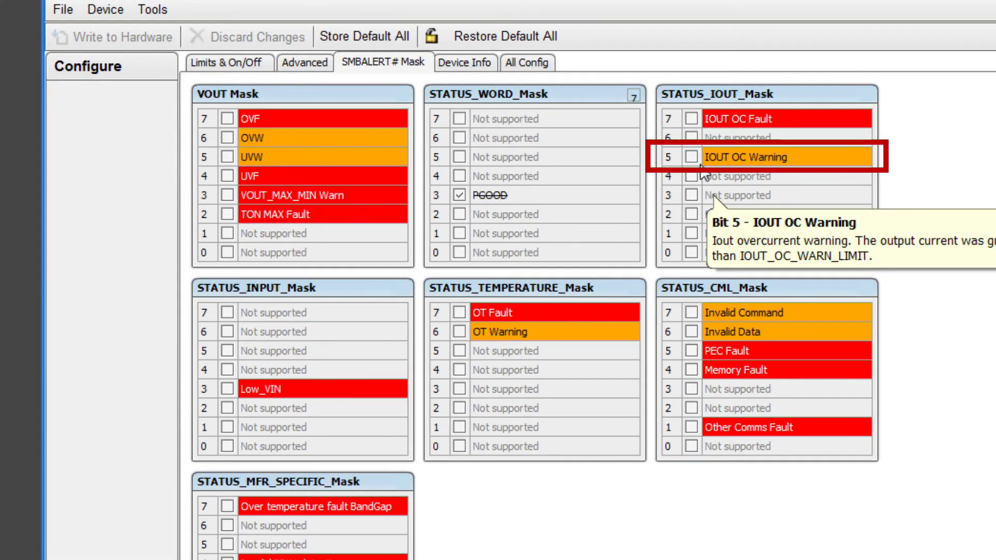
click(691, 156)
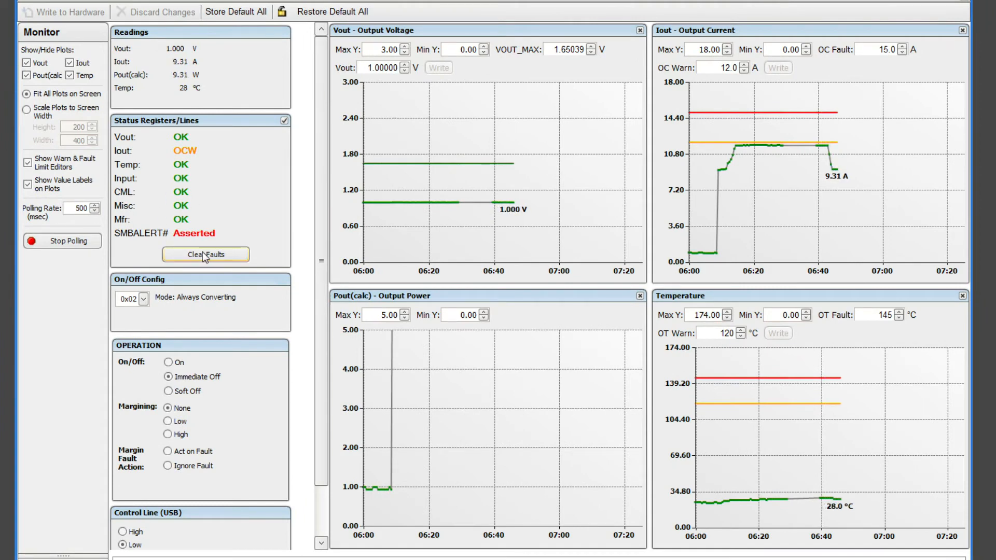
Clear the latched faults so SMBALERT# reads Not Asserted, then head back to configuration
click(204, 254)
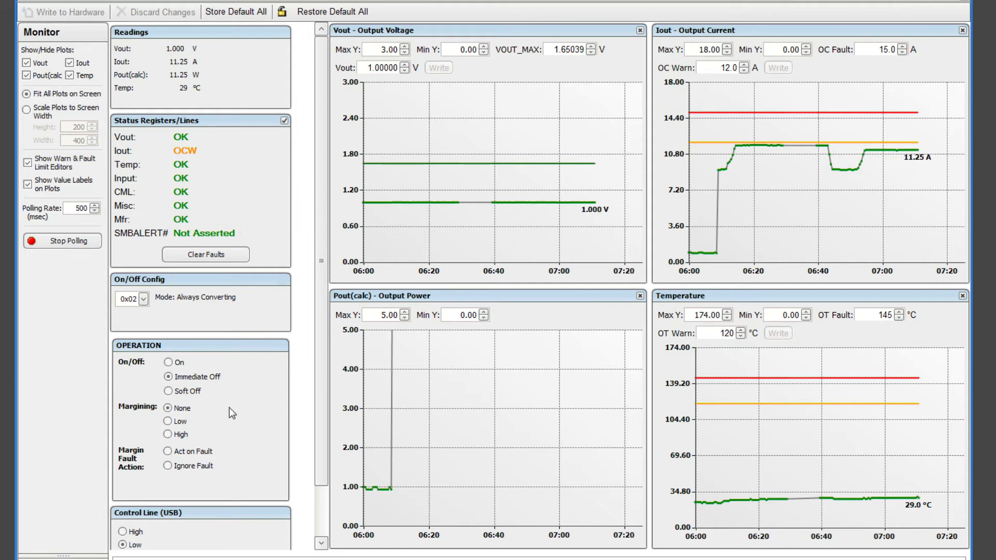
click(248, 29)
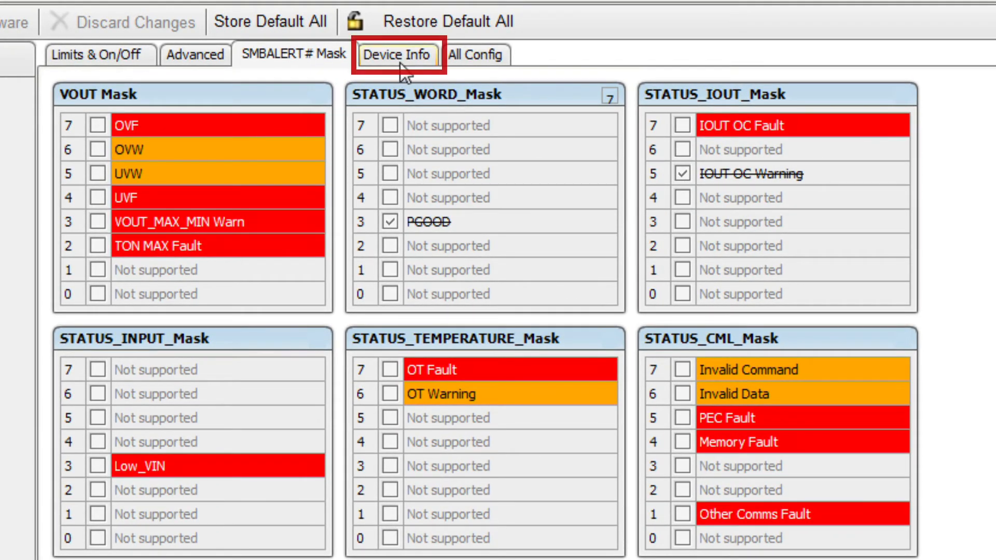
Review Device Info calibration, trying Vout Scale Loop at 0.50 before reverting to 1.00
click(395, 55)
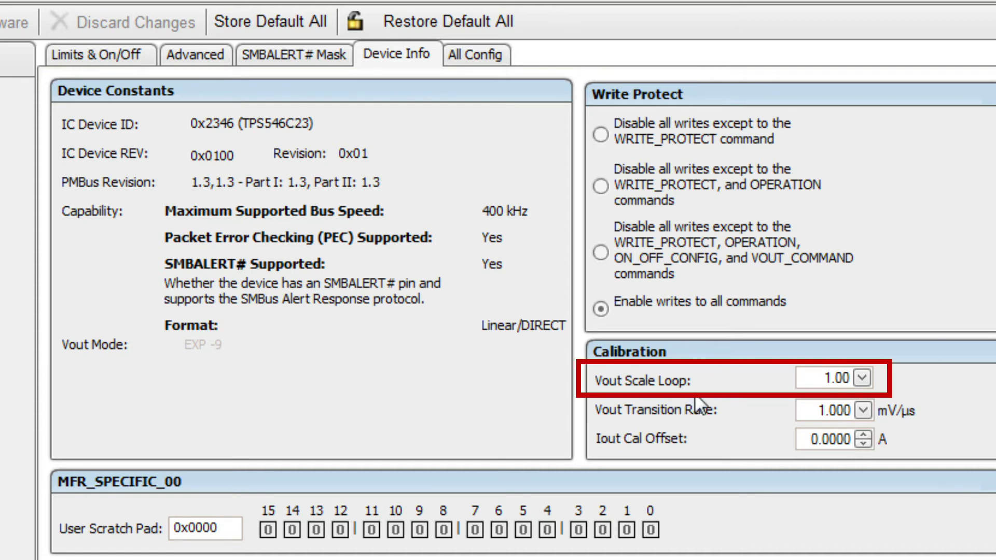
click(861, 380)
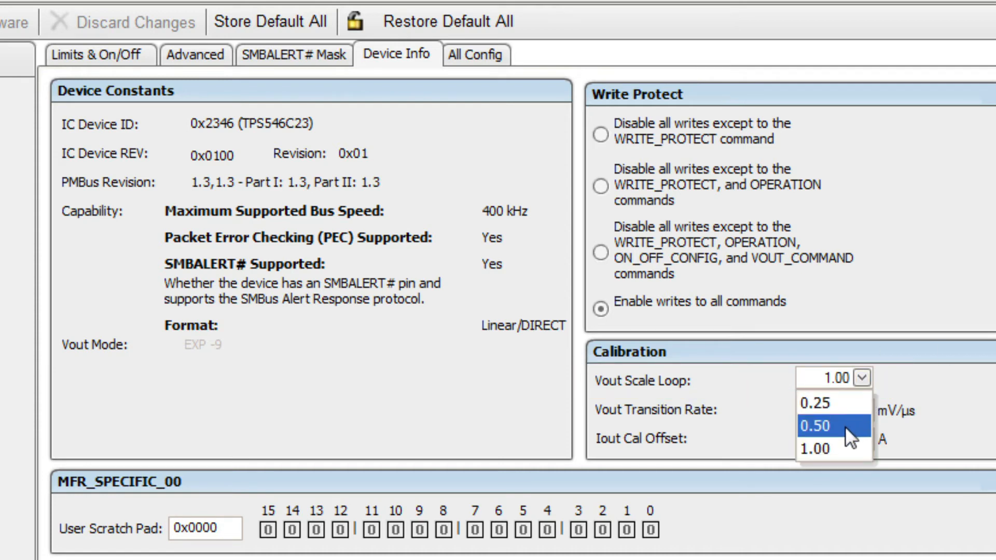
click(806, 426)
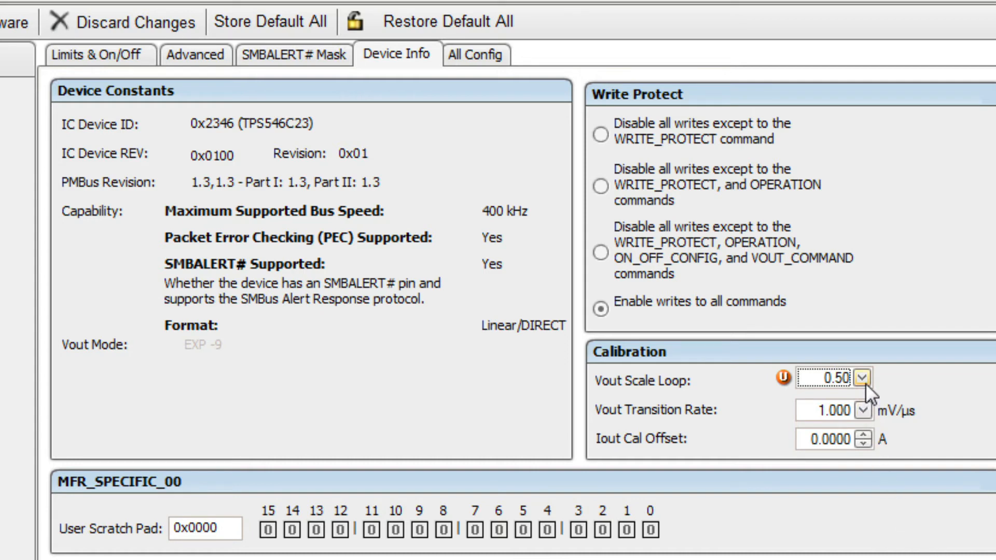
click(862, 381)
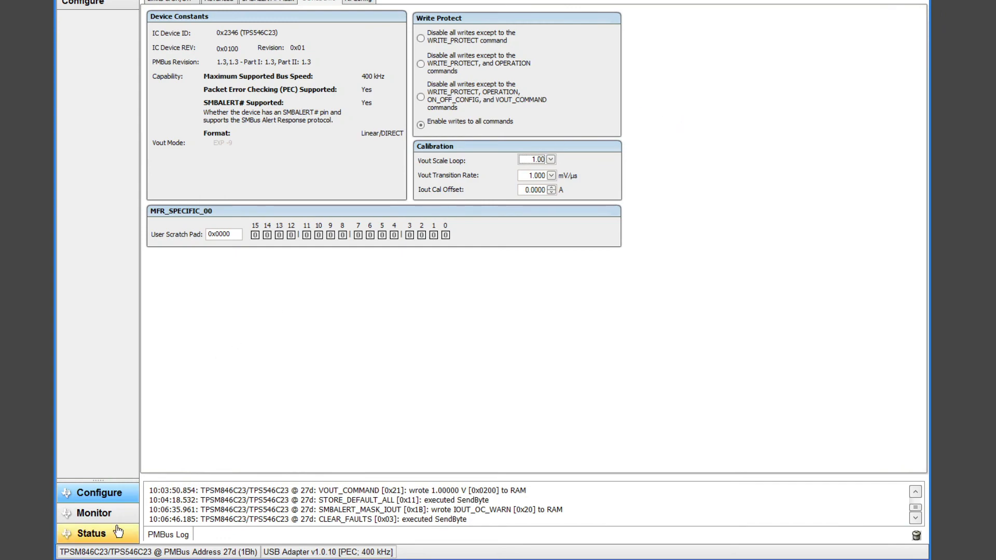
Review every PMBus status register and its individual bits in the Status view
click(94, 513)
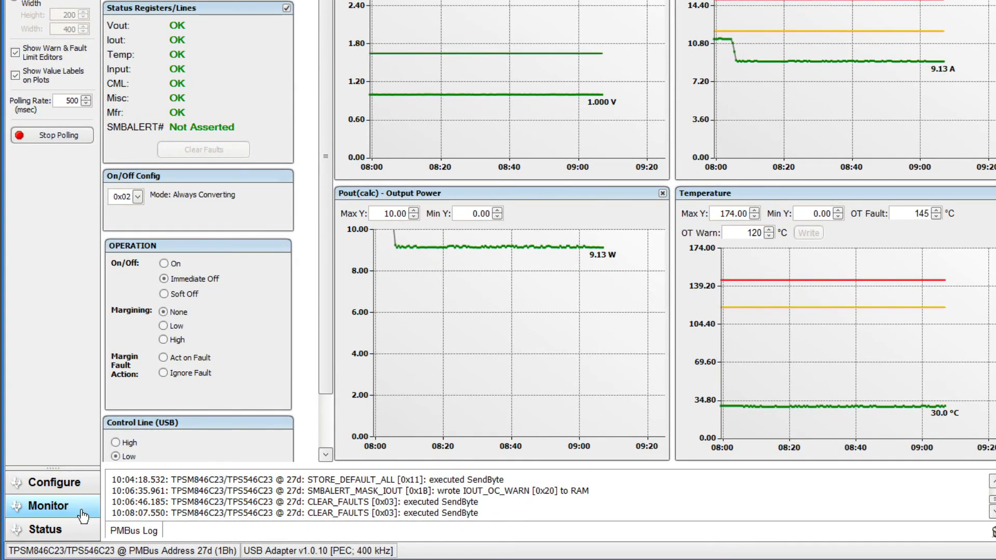
click(42, 528)
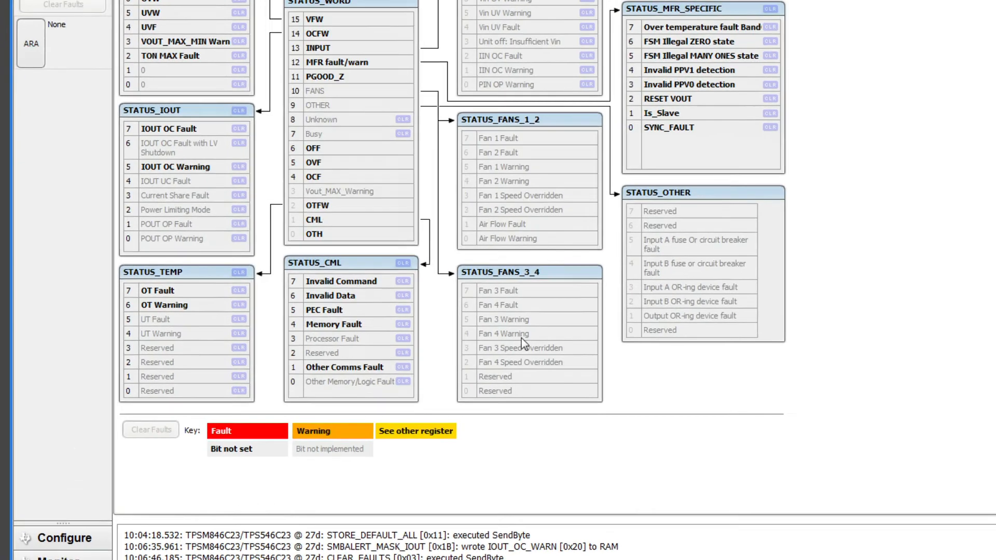